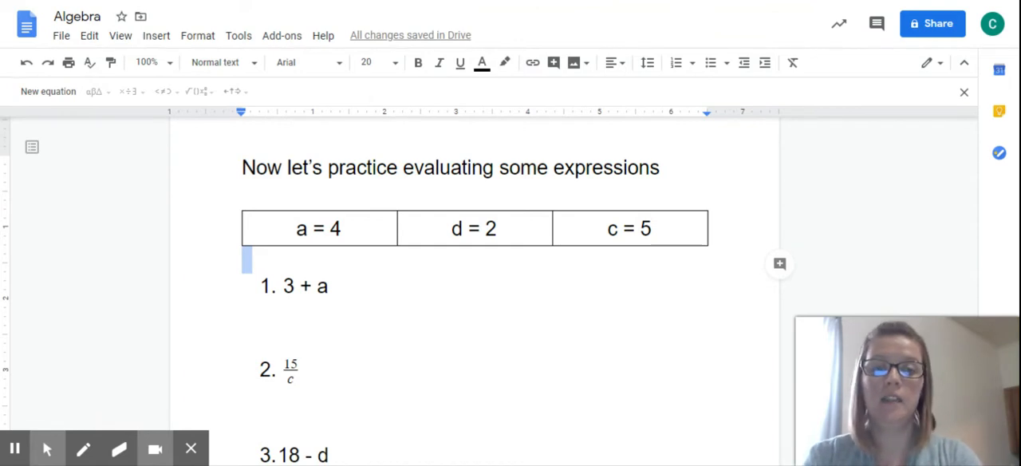
Highlight the row of variable values a=4, d=2, c=5 for reference, then clear the highlight
left_click_drag(473, 228, 628, 228)
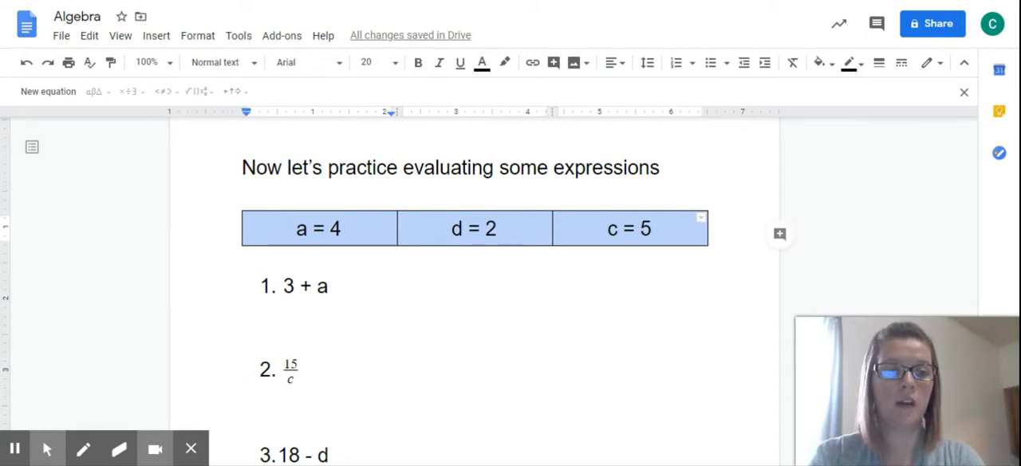
mouse_move(348, 249)
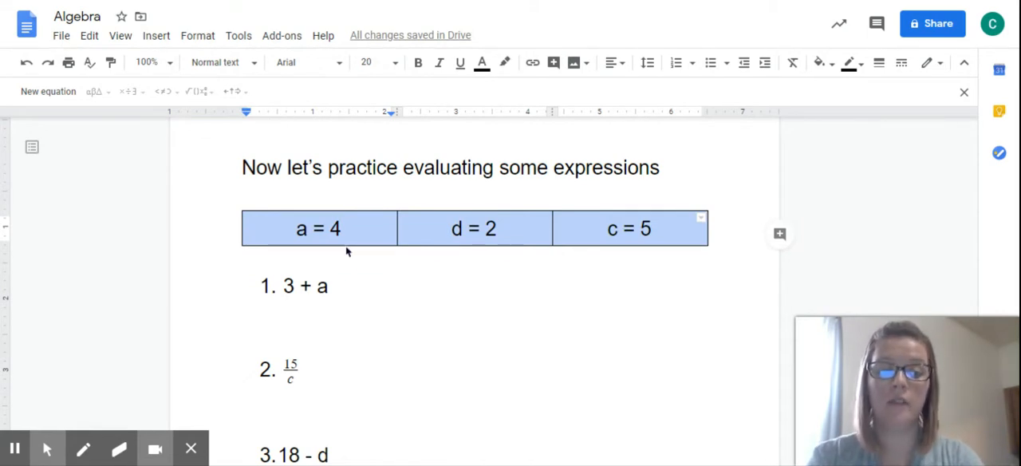
left_click(317, 228)
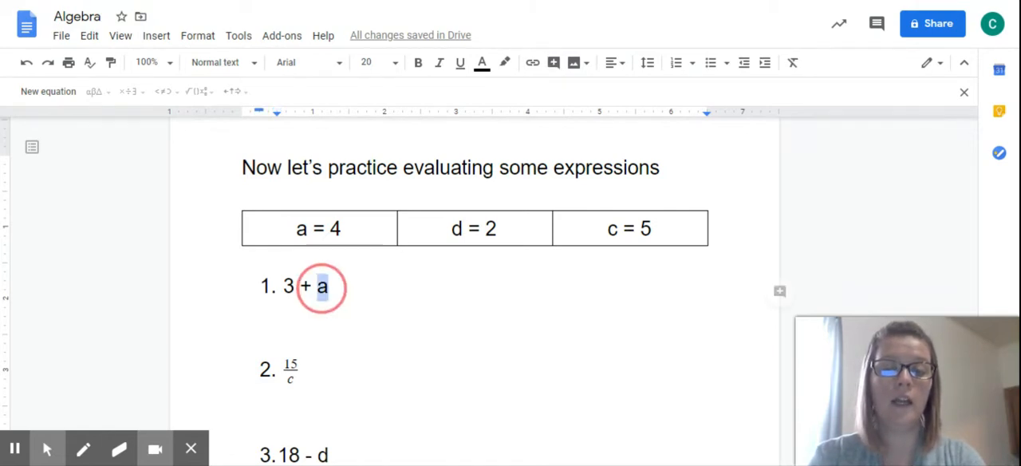
Write the working 3 + 4 under expression 1, give the answer 7 and emphasise it
left_click(676, 62)
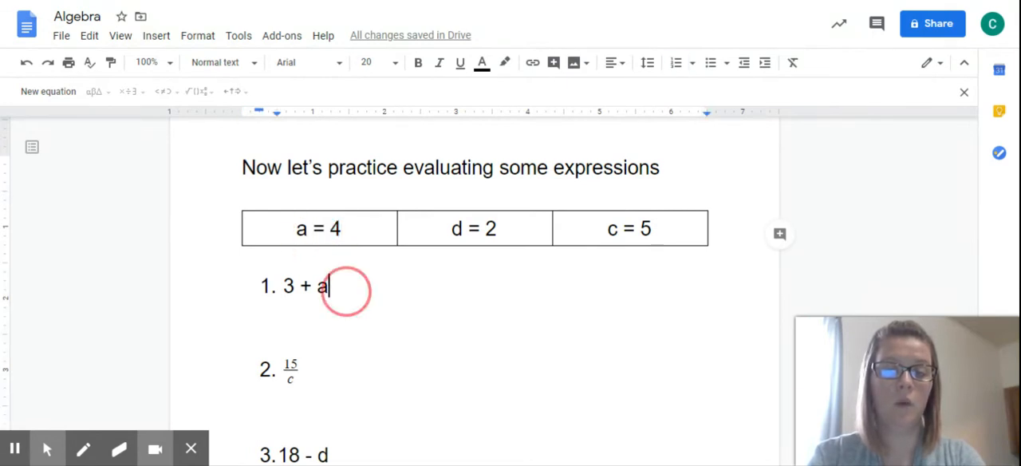
key("enter")
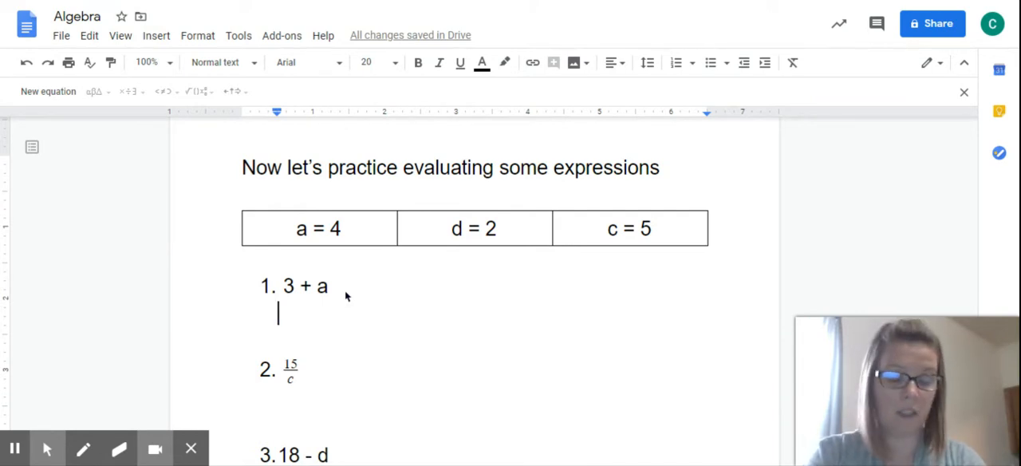
type("3")
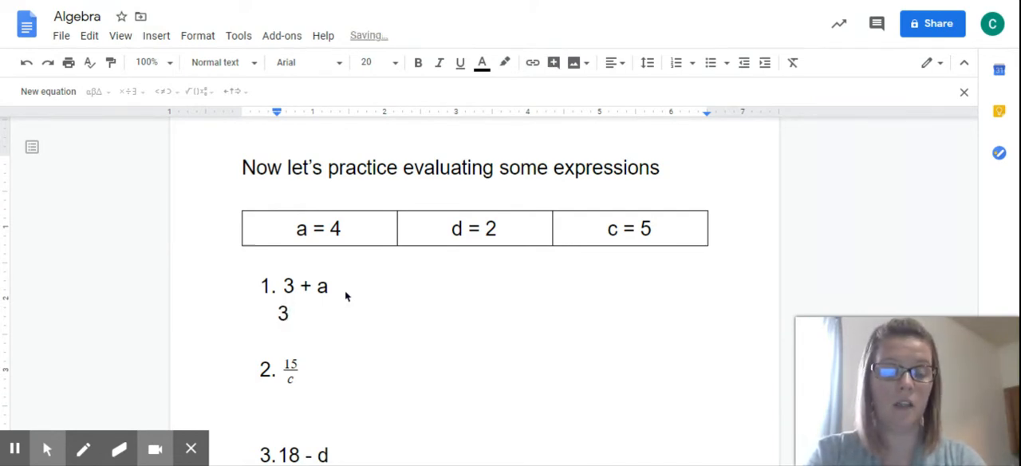
type("+")
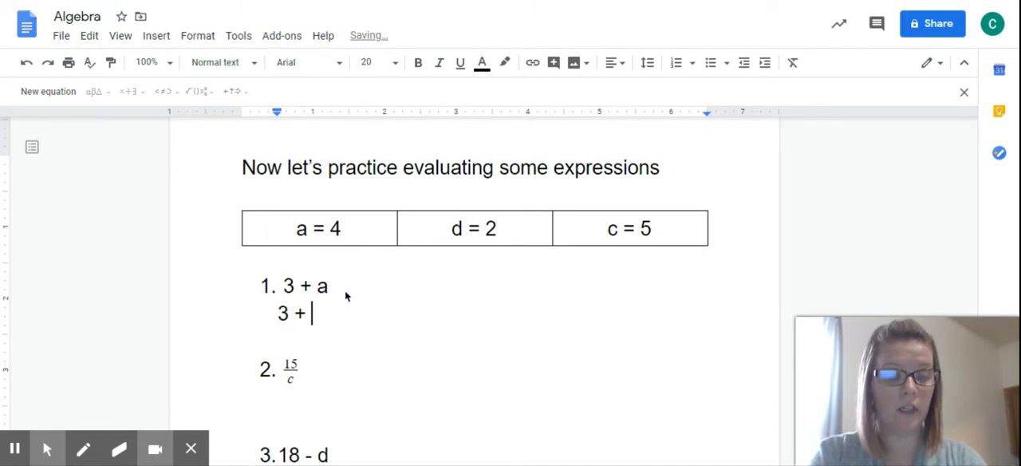
type("4")
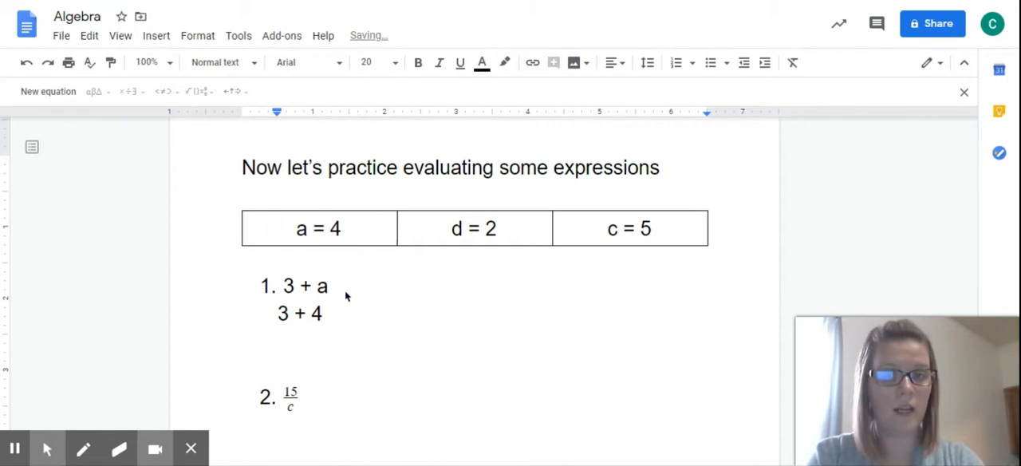
type("7")
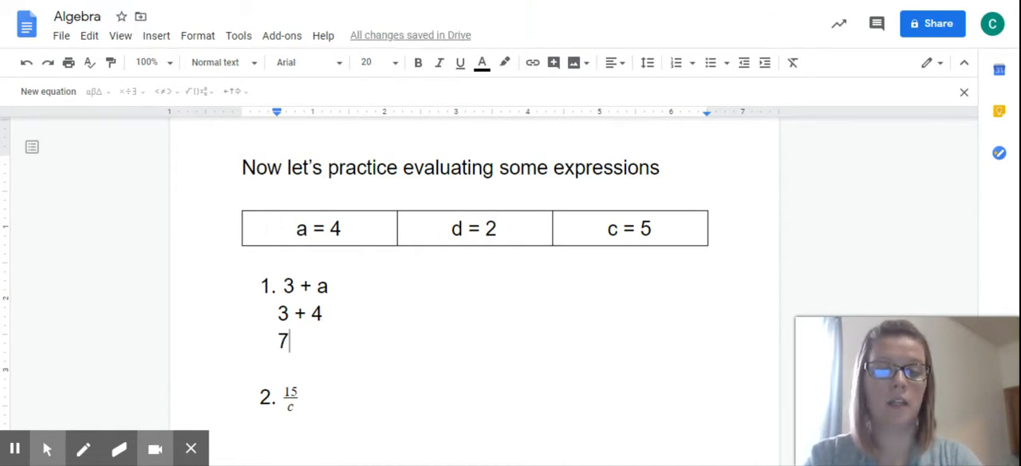
double_click(282, 341)
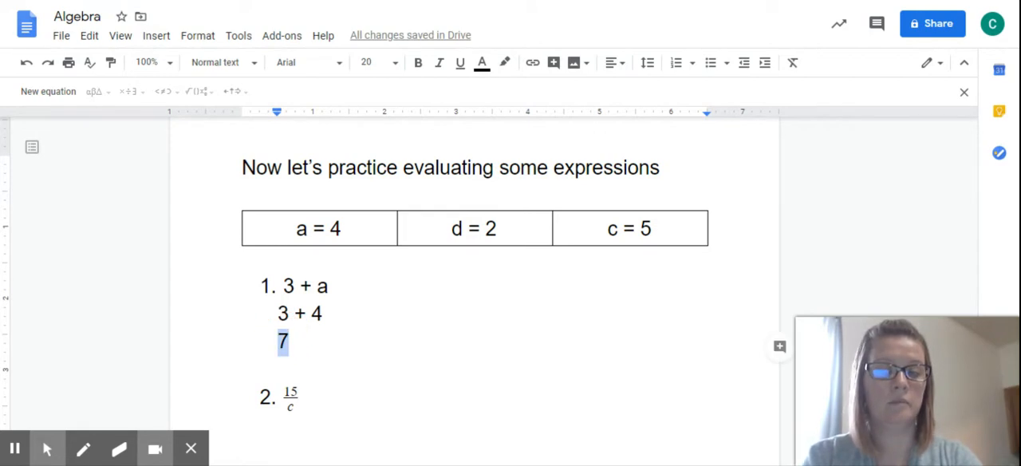
mouse_move(429, 378)
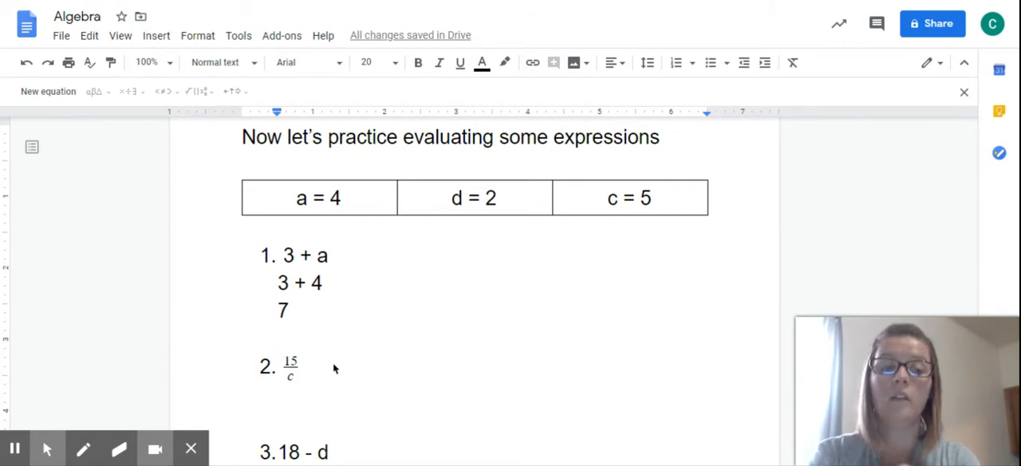
Write the working 15 ÷ 5 under expression 2 and the answer 3 beneath it
type("15 ÷")
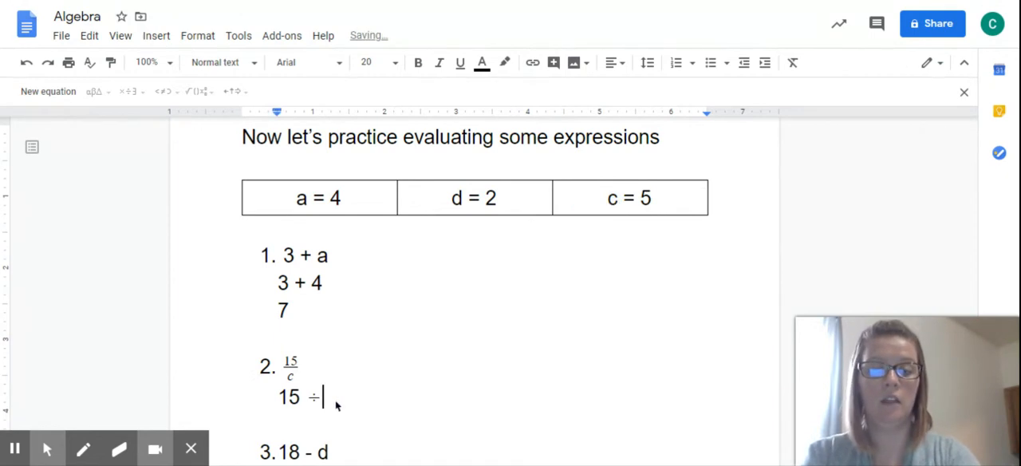
type("5")
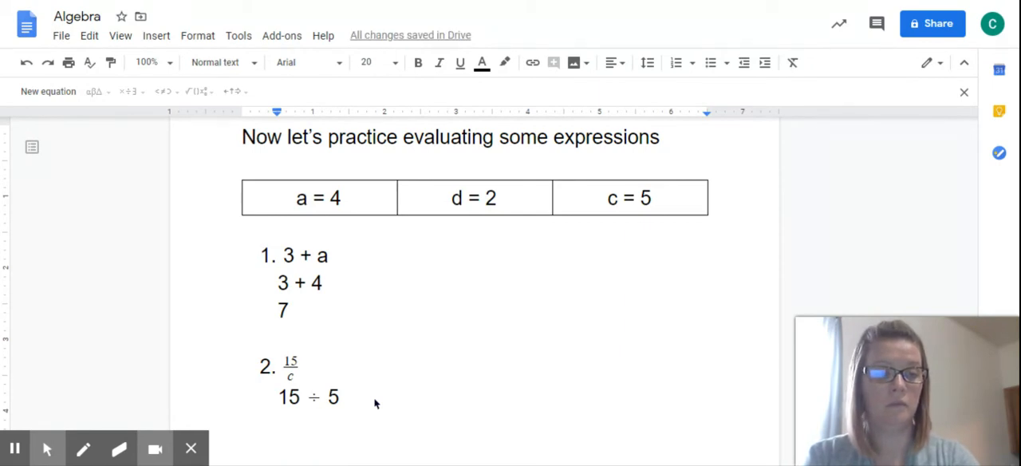
type("3")
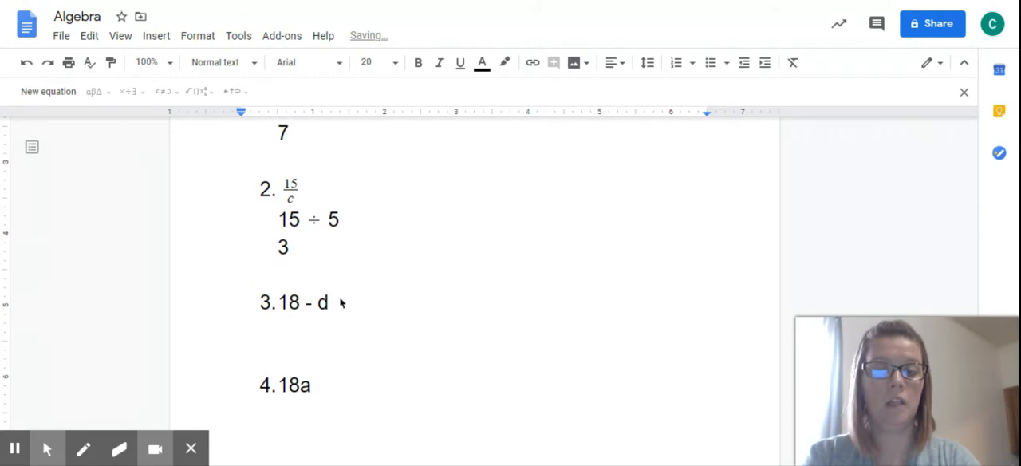
Write the working 18 - 2 under expression 3 and the answer 16 on the next line
type("180")
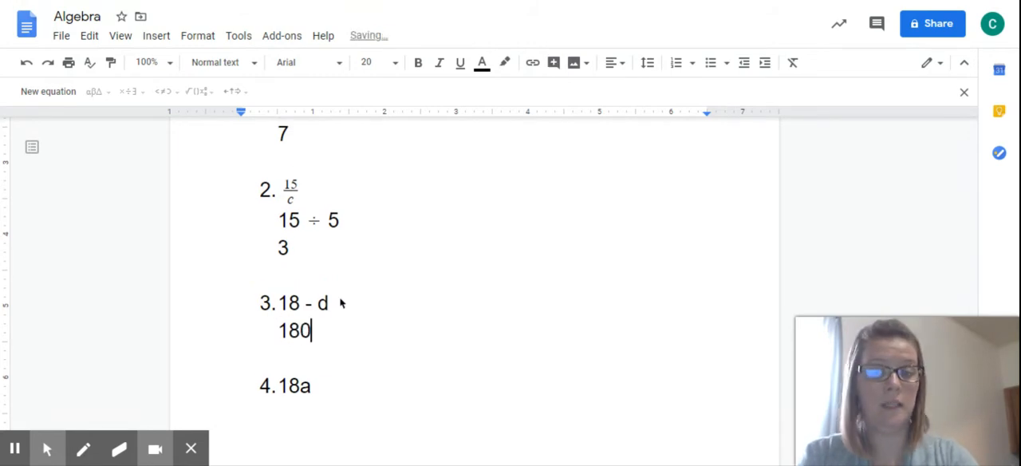
key("backspace")
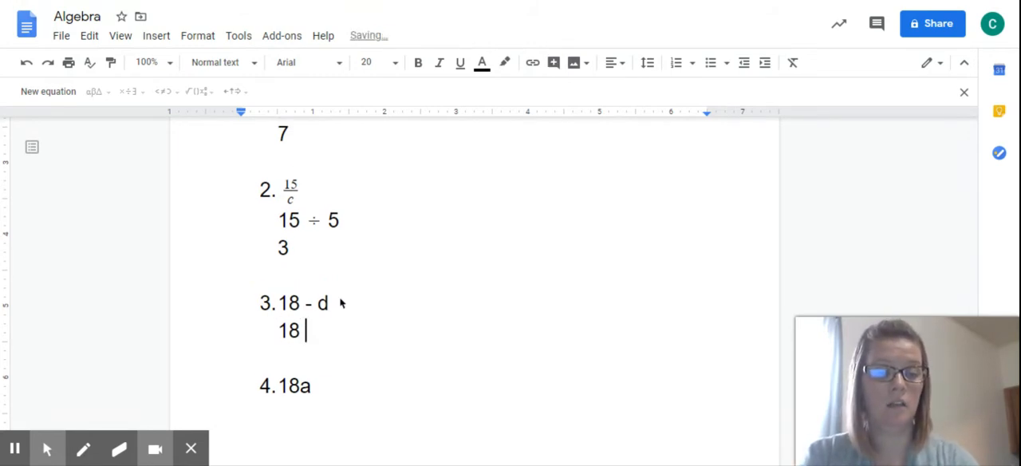
type("-")
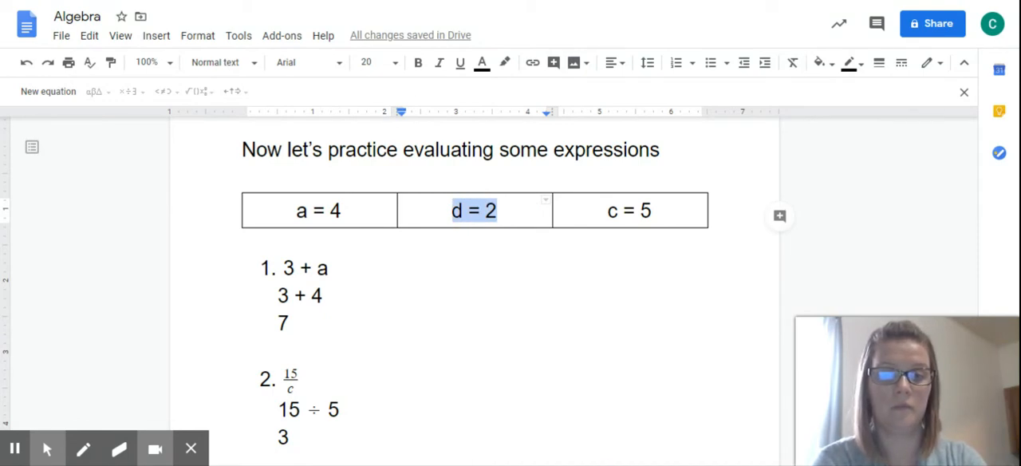
scroll("down", 3)
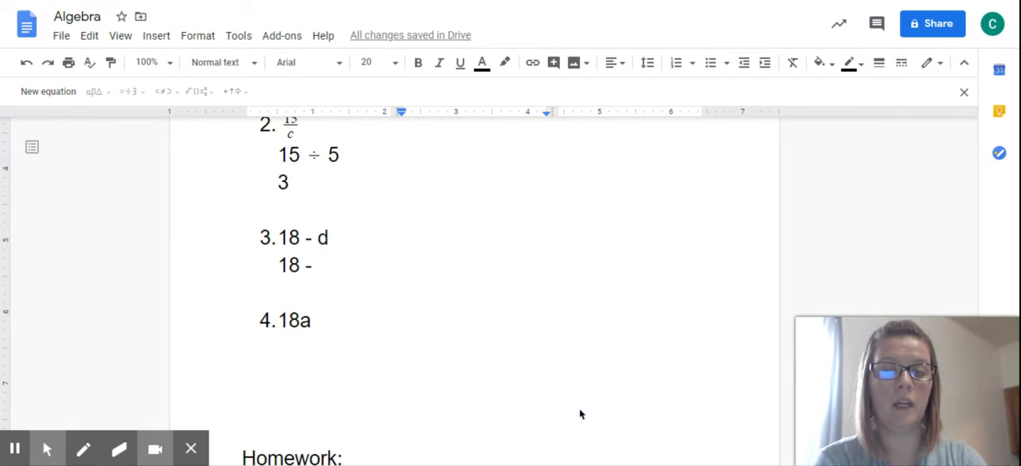
left_click(314, 265)
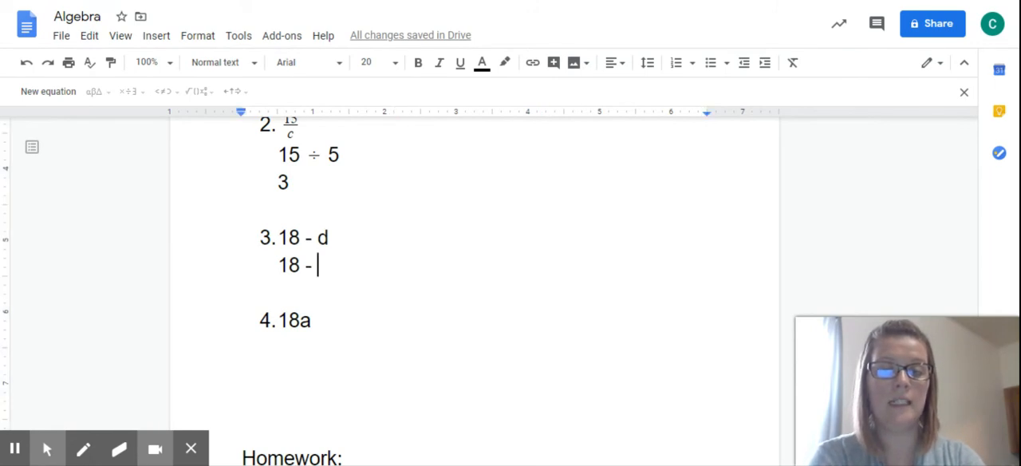
type("2")
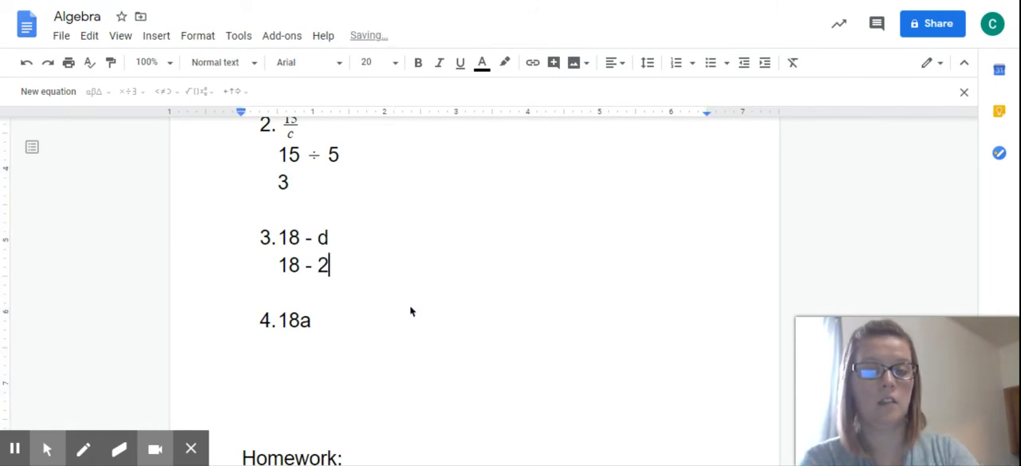
key("enter")
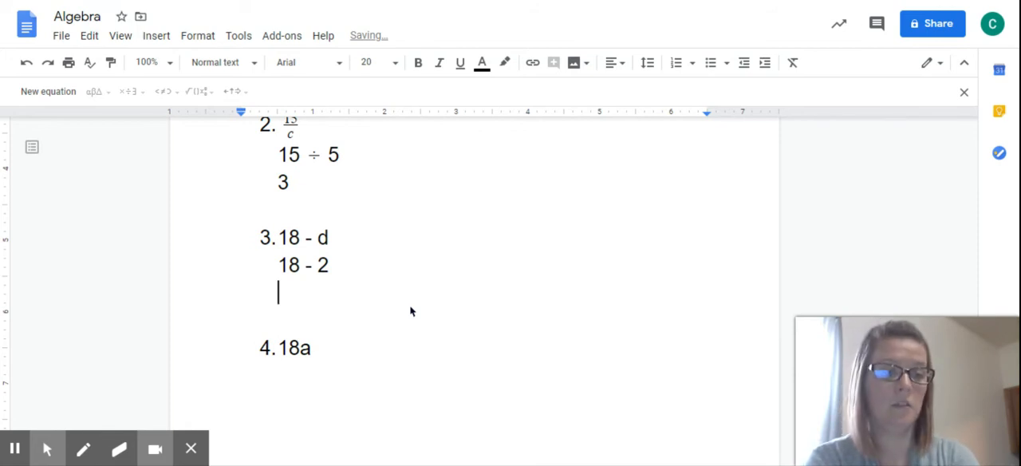
type("16")
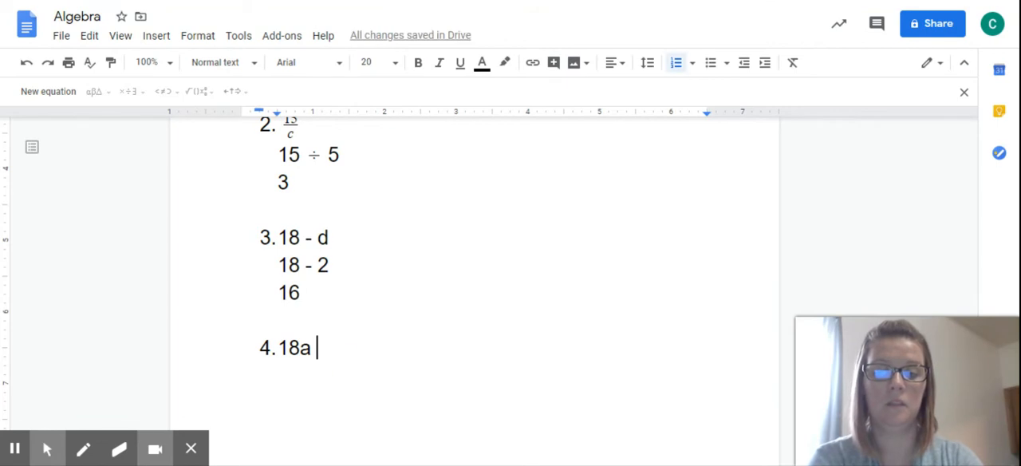
Write the first working line 18 x a under expression 4
key("enter")
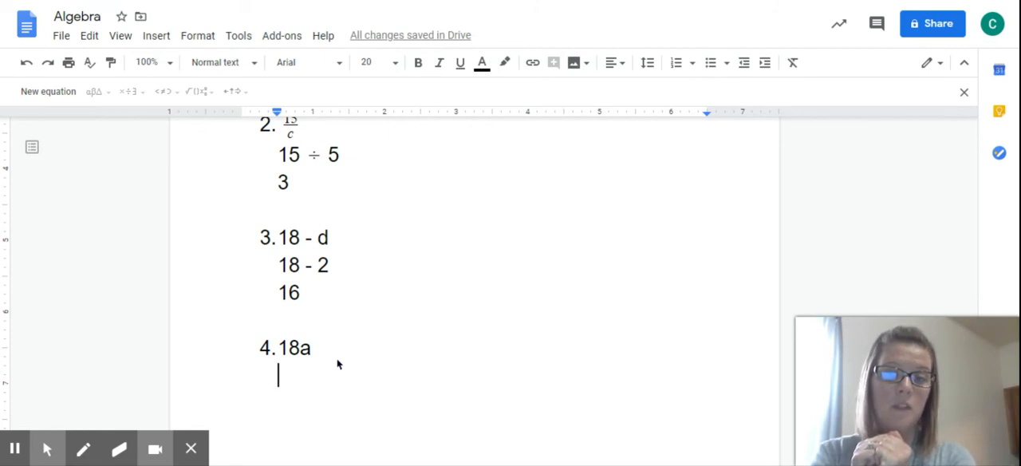
type("18")
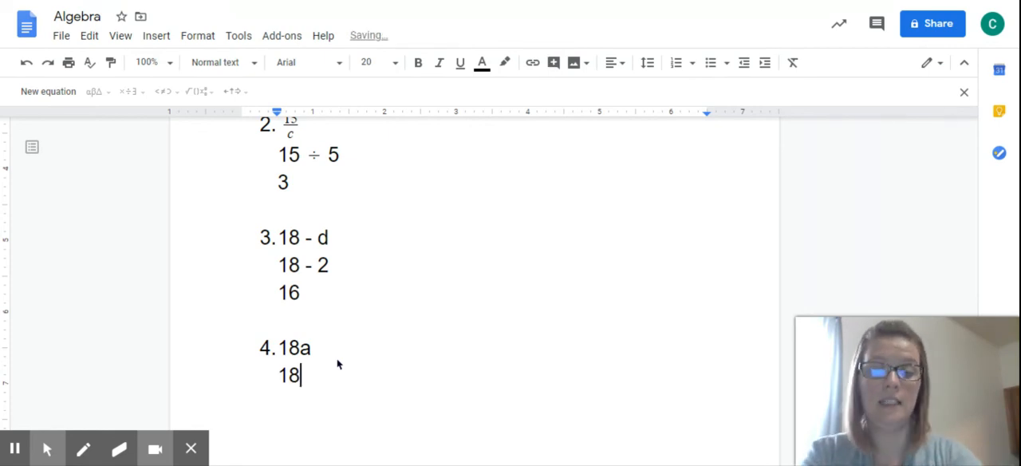
type("x a")
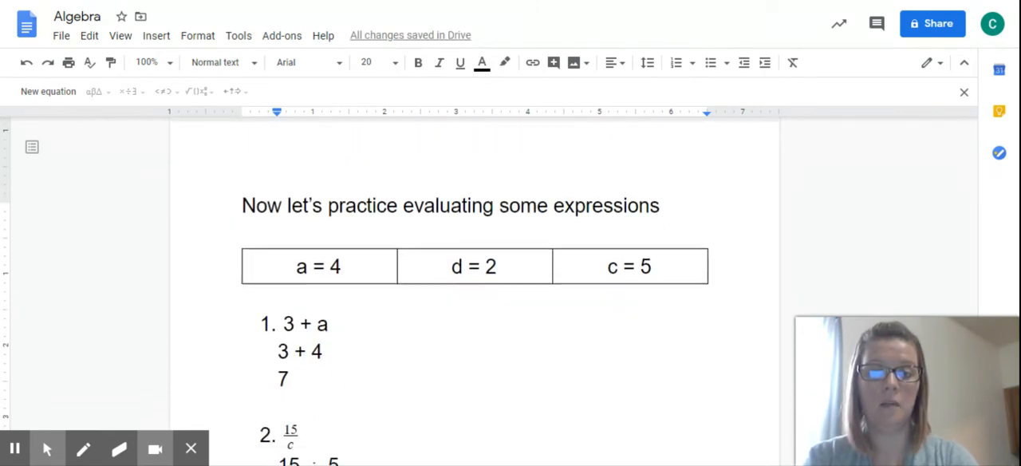
scroll("down", 3)
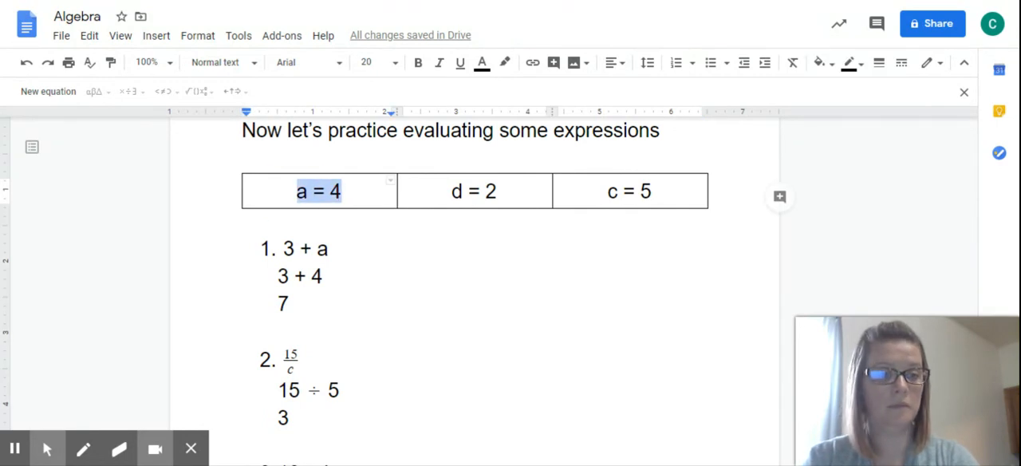
scroll("down", 3)
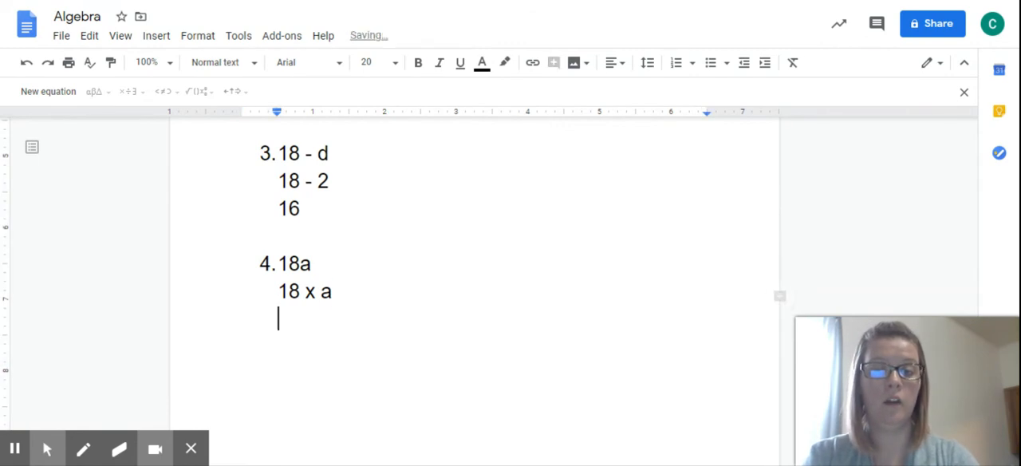
Add the substituted line 18 x 4 and the final answer 72 beneath it
type("18")
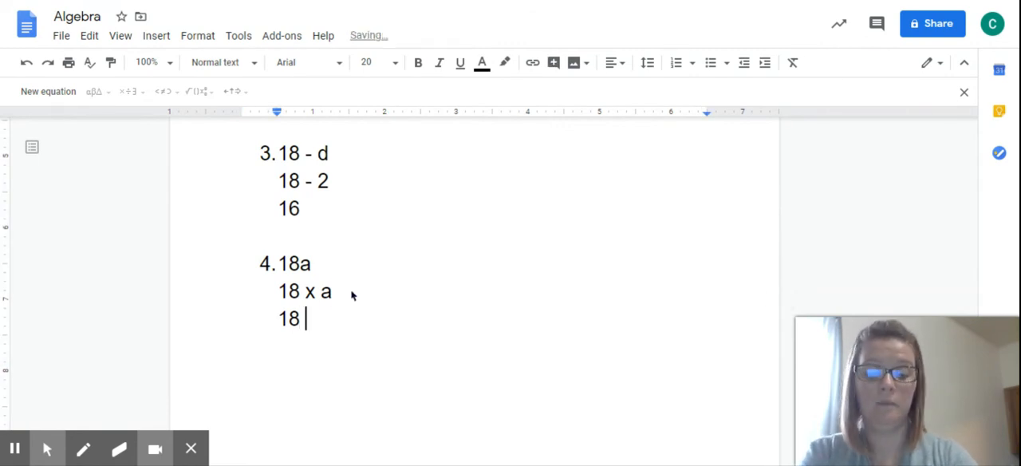
type("x 4")
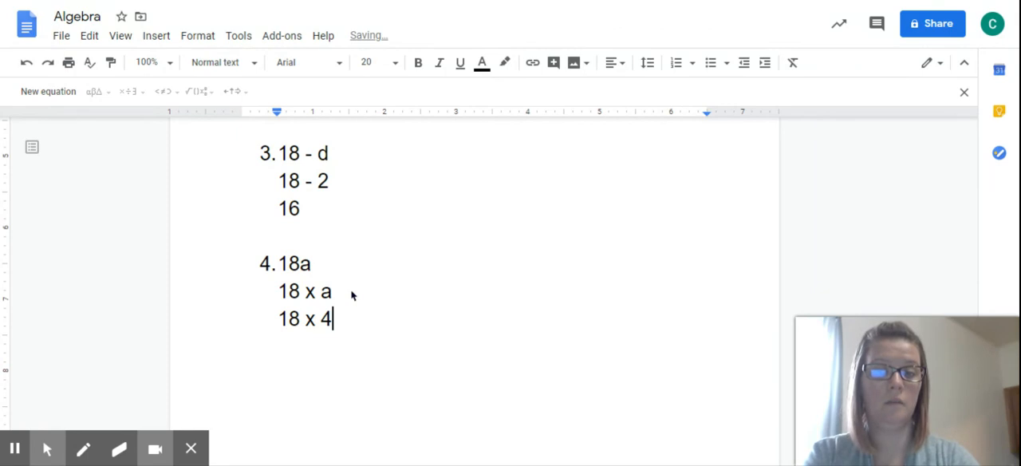
key("enter")
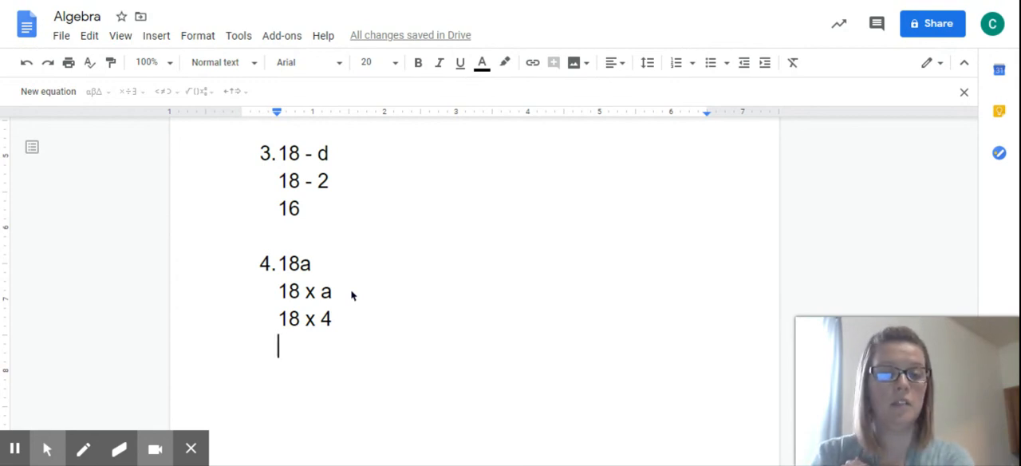
type("72")
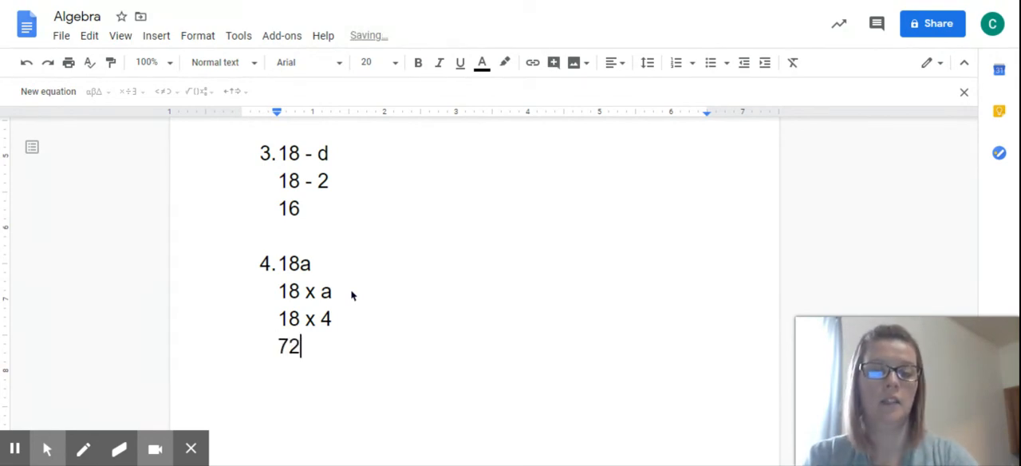